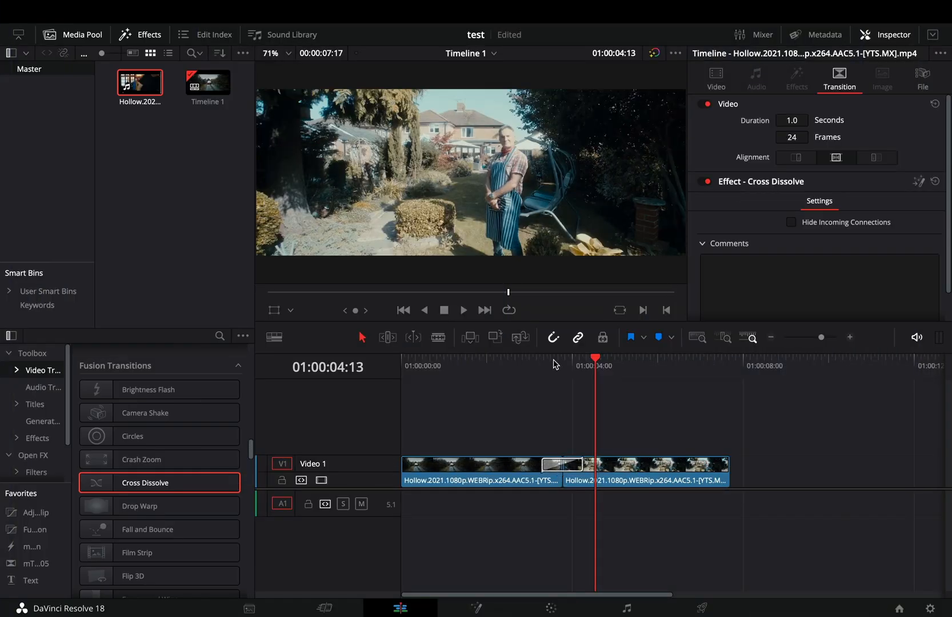
Lengthen the Cross Dissolve to 30 frames and open it in the Fusion page
{"action": "left_click", "coordinate": [791, 138]}
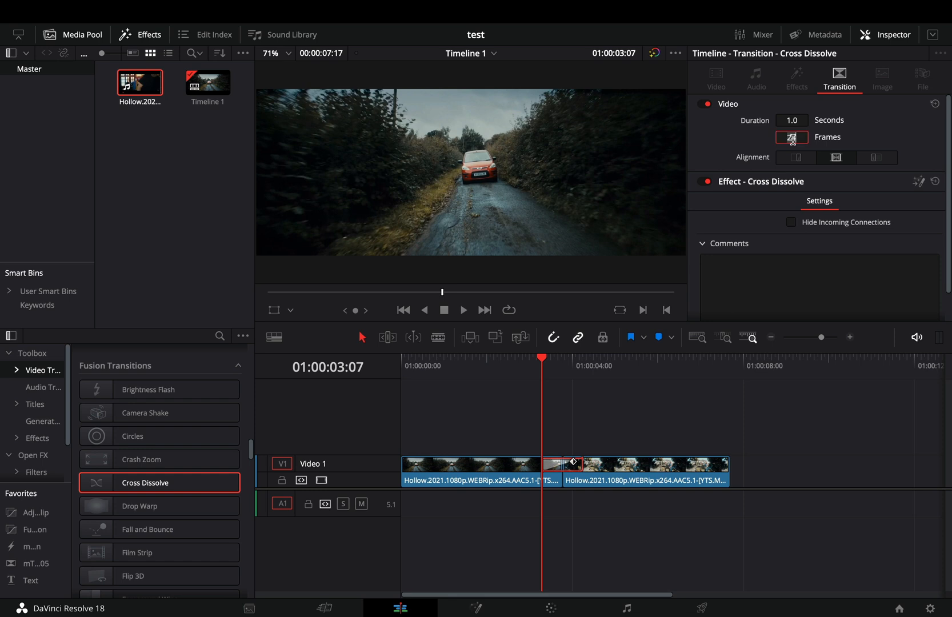
{"action": "right_click", "coordinate": [560, 459]}
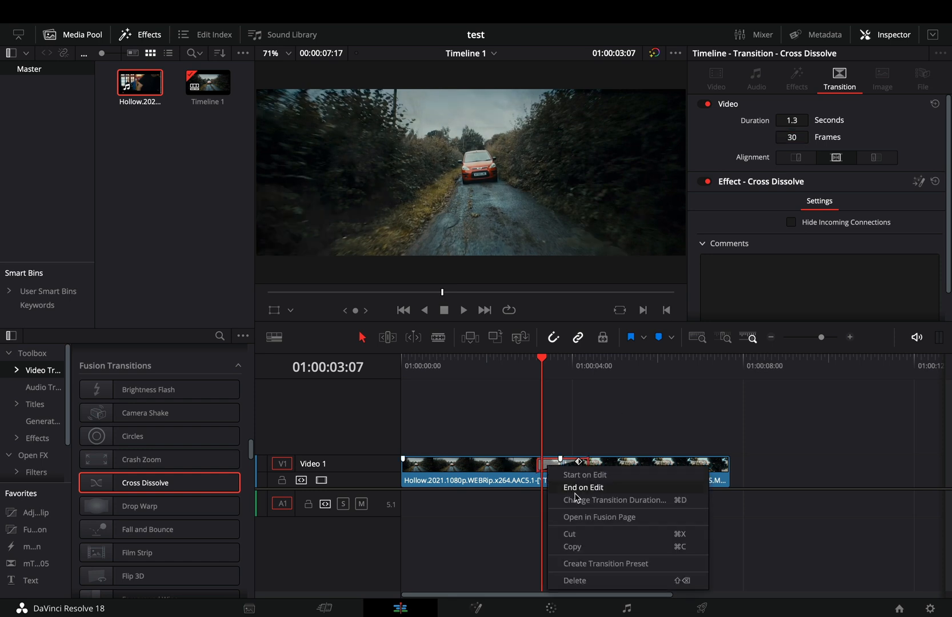
{"action": "left_click", "coordinate": [599, 516]}
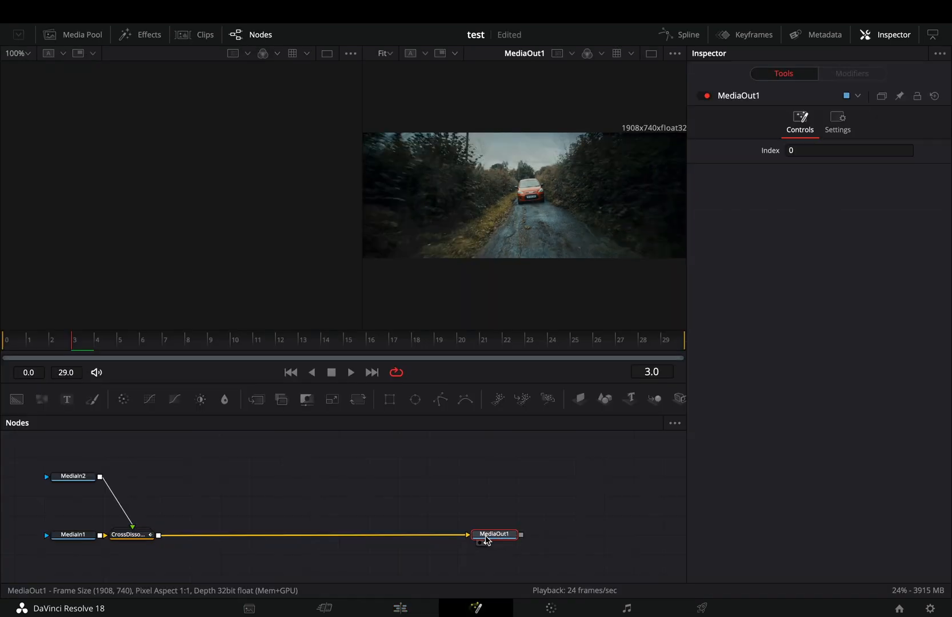
Expand the CrossDissolve group and give Dissolve1's Background curve an Easing ease-in shape
{"action": "left_click", "coordinate": [131, 535]}
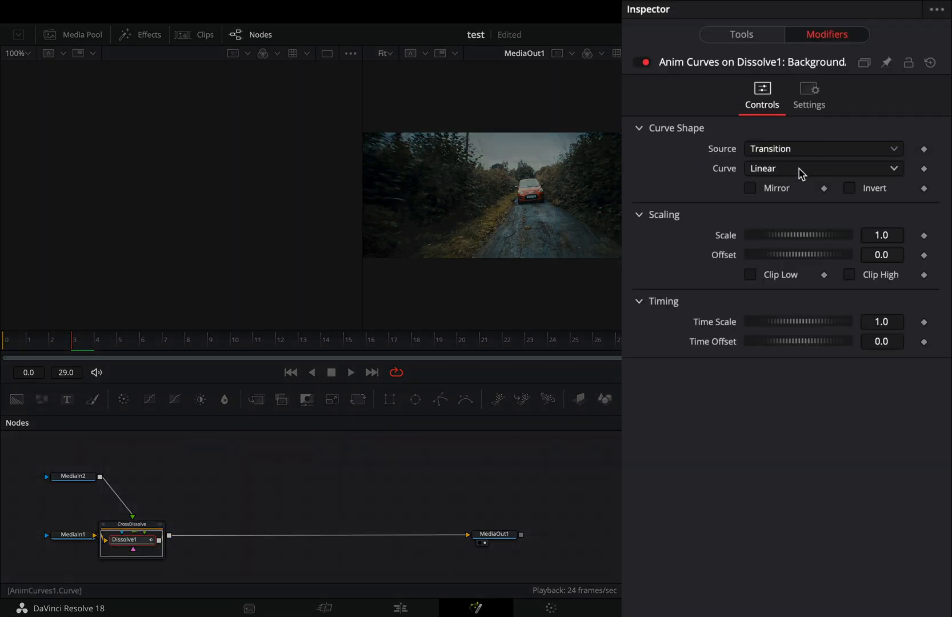
{"action": "left_click", "coordinate": [822, 168]}
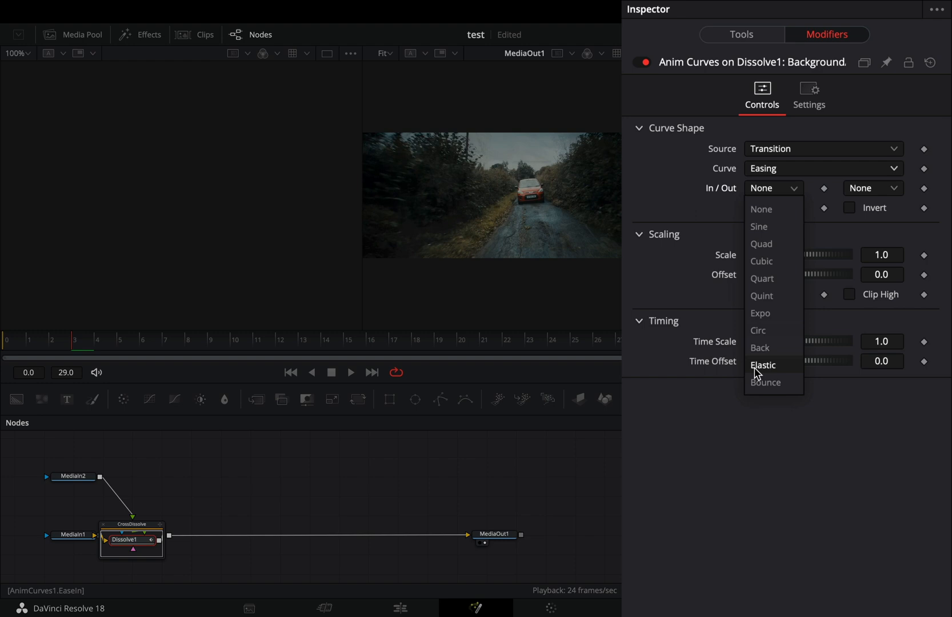
{"action": "left_click", "coordinate": [764, 382]}
{"action": "type", "text": "glow"}
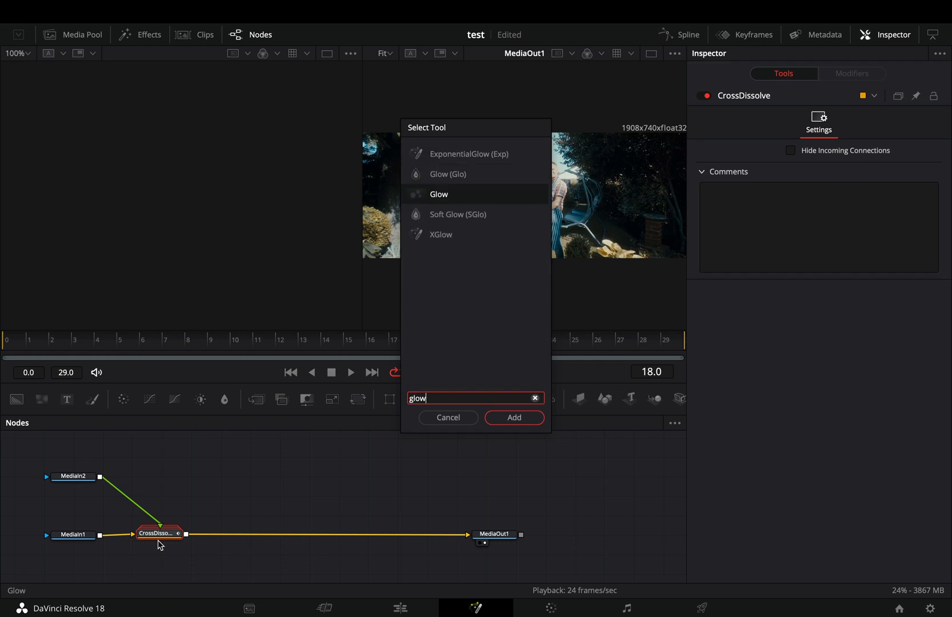
Add a Glow node whose Opacity follows a mirrored Easing curve with Bounce in and out
{"action": "left_click", "coordinate": [513, 418]}
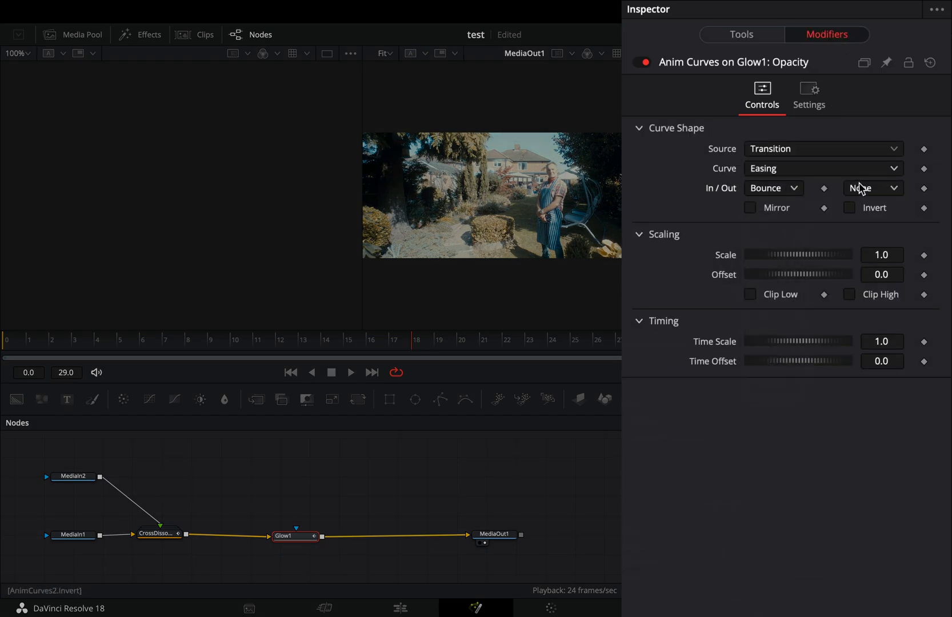
{"action": "left_click", "coordinate": [750, 208]}
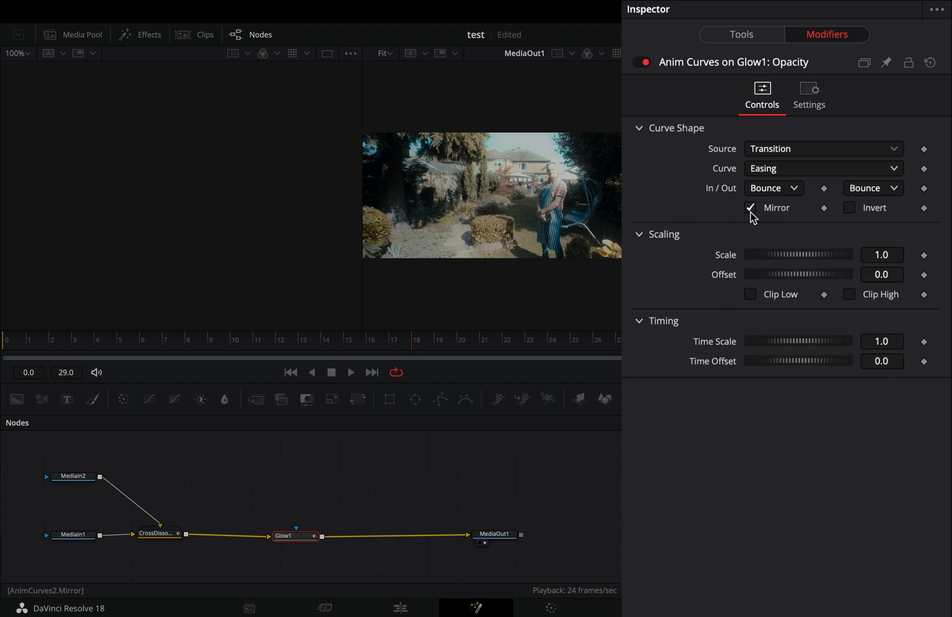
{"action": "left_click", "coordinate": [742, 35]}
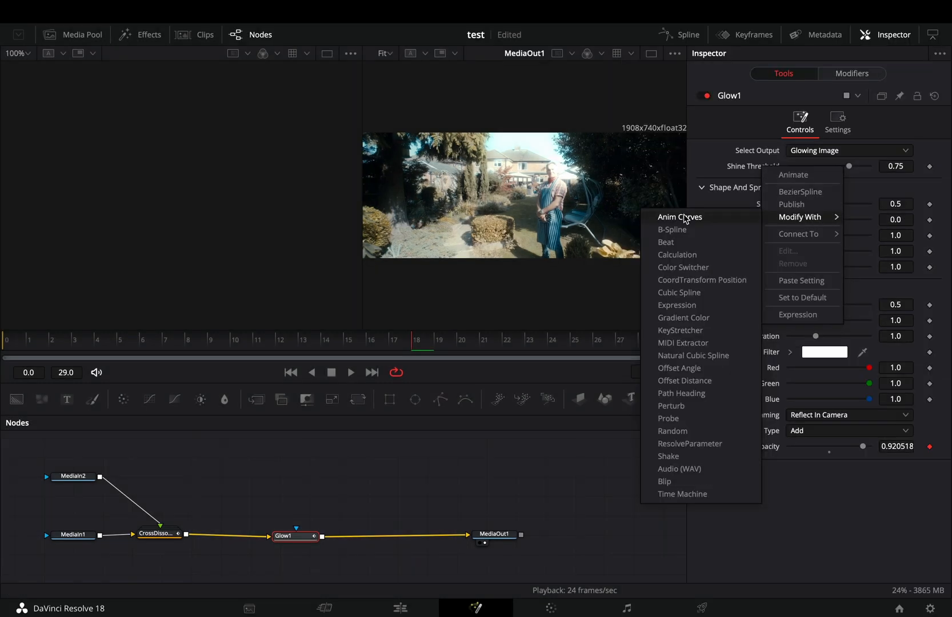
Animate Glow's Shine Threshold with an Easing curve, Bounce in and out, mirrored and inverted
{"action": "left_click", "coordinate": [680, 217]}
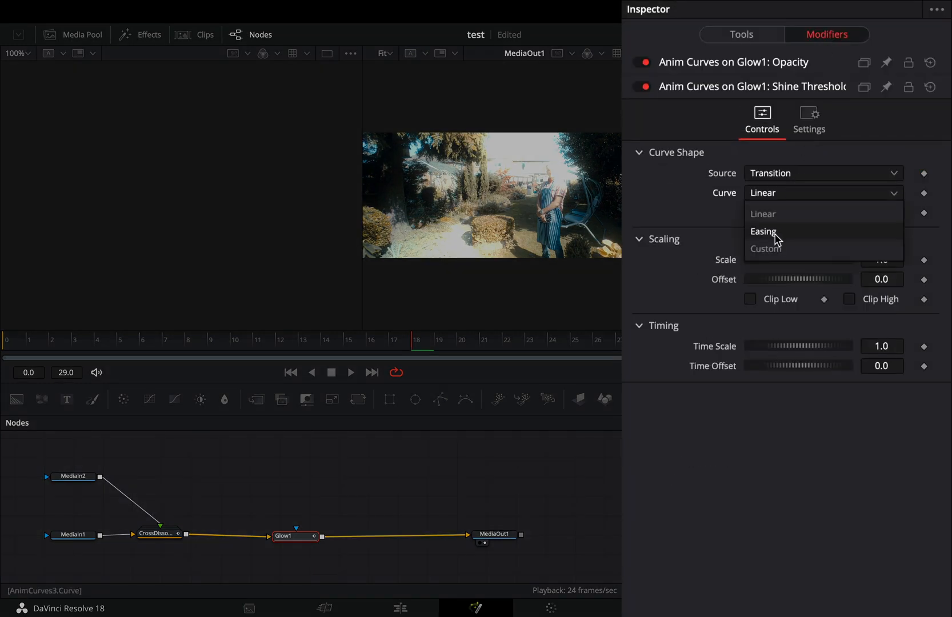
{"action": "left_click", "coordinate": [763, 231]}
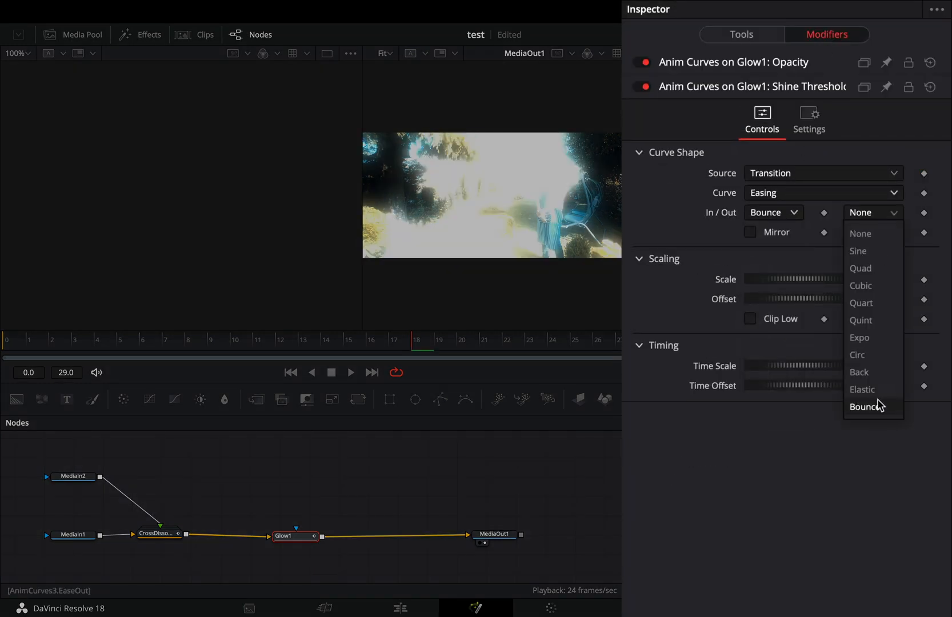
{"action": "left_click", "coordinate": [867, 407]}
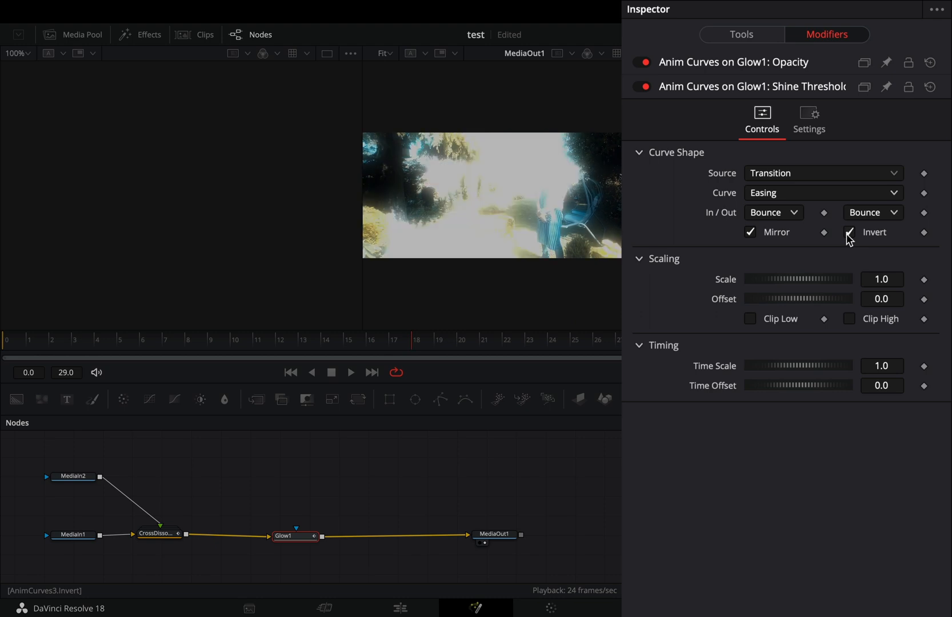
{"action": "left_click", "coordinate": [849, 232]}
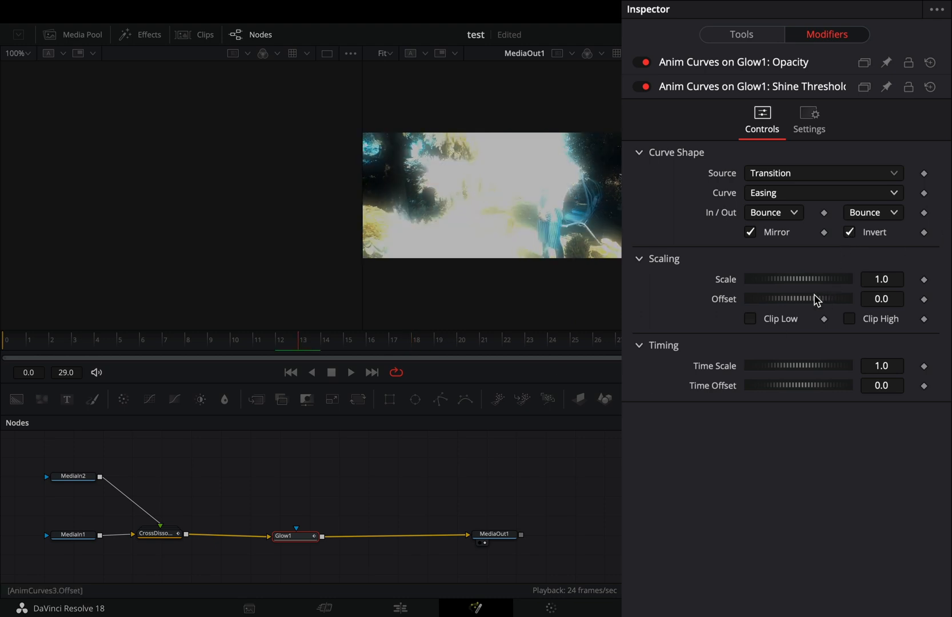